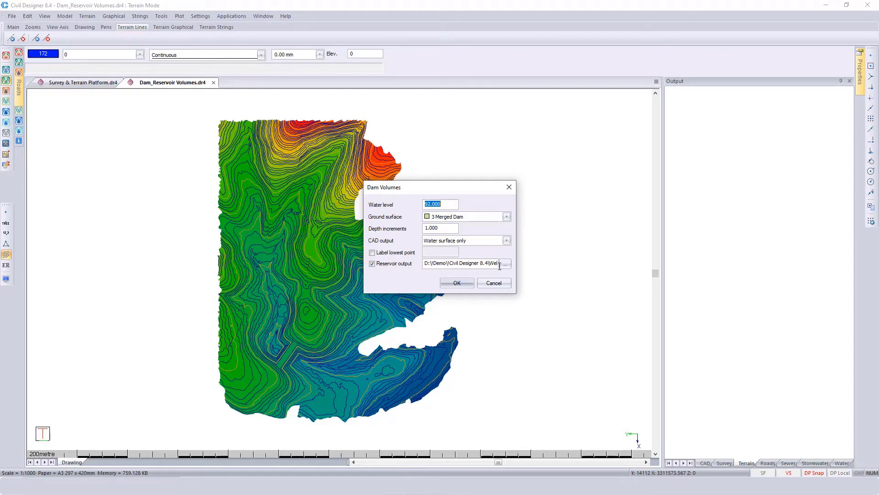
# Save the dam volumes to the existing Dam_Reservoir Volume.rsr file, confirming the overwrite.
pyautogui.click(505, 263)
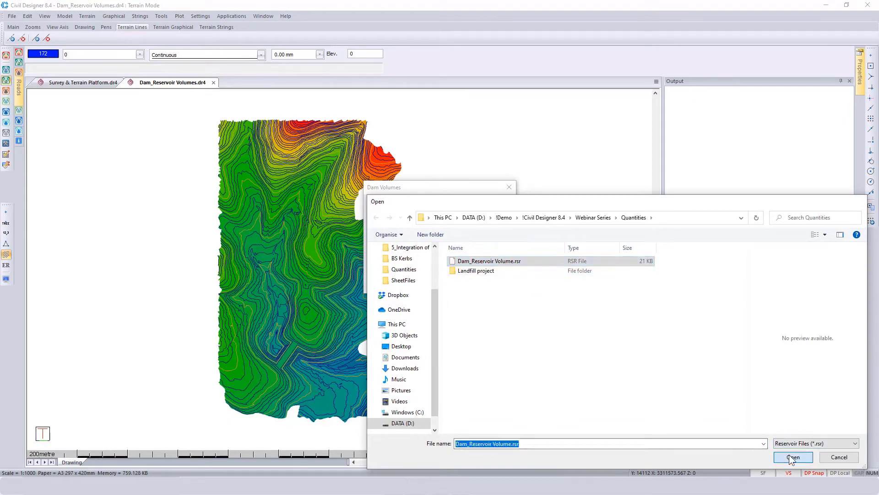
pyautogui.click(793, 457)
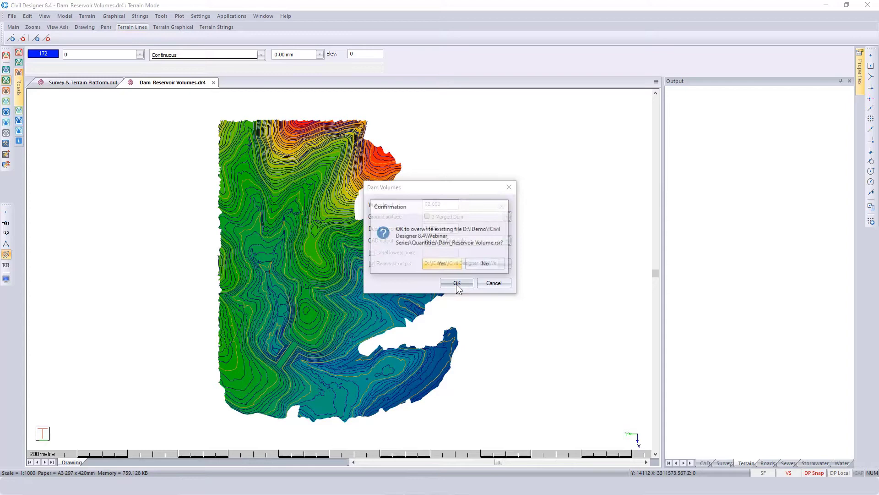
pyautogui.click(456, 283)
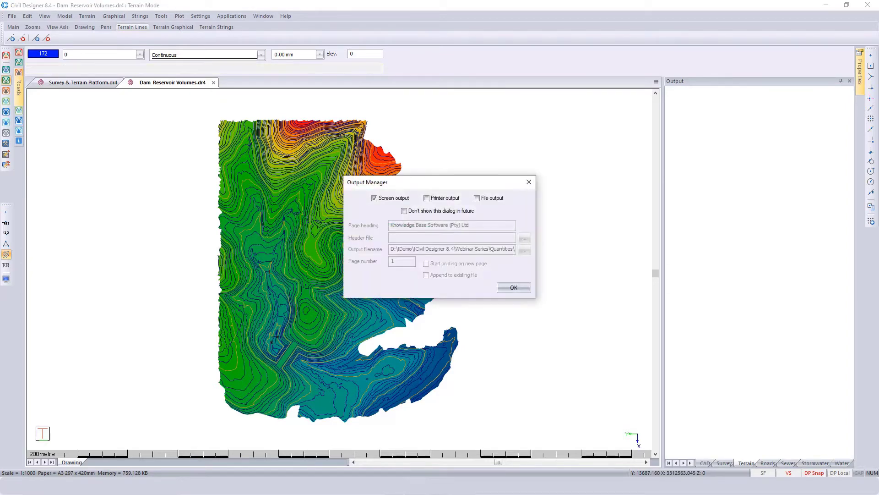
pyautogui.moveTo(741, 185)
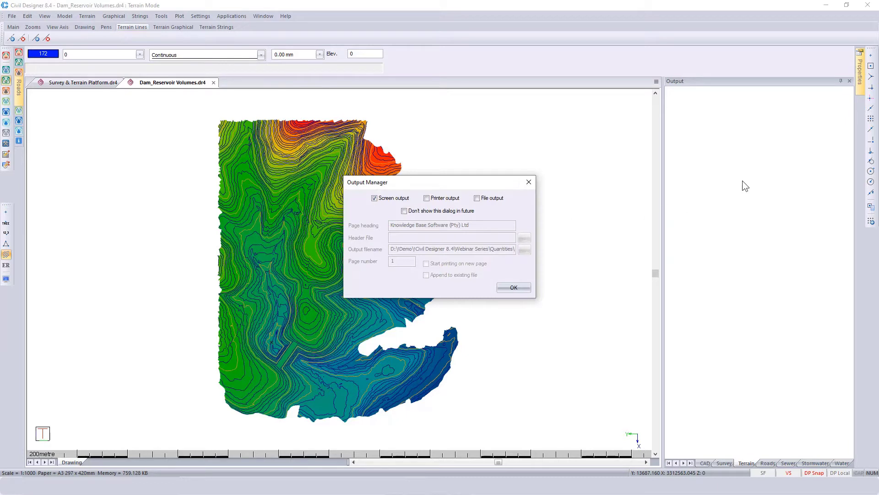
# Send the volume report to the screen and dismiss the file-written notice.
pyautogui.click(513, 287)
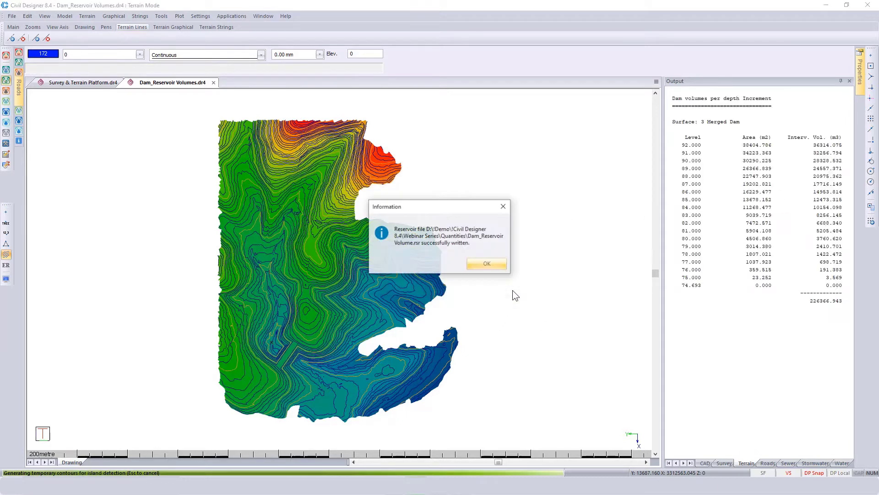
pyautogui.click(487, 263)
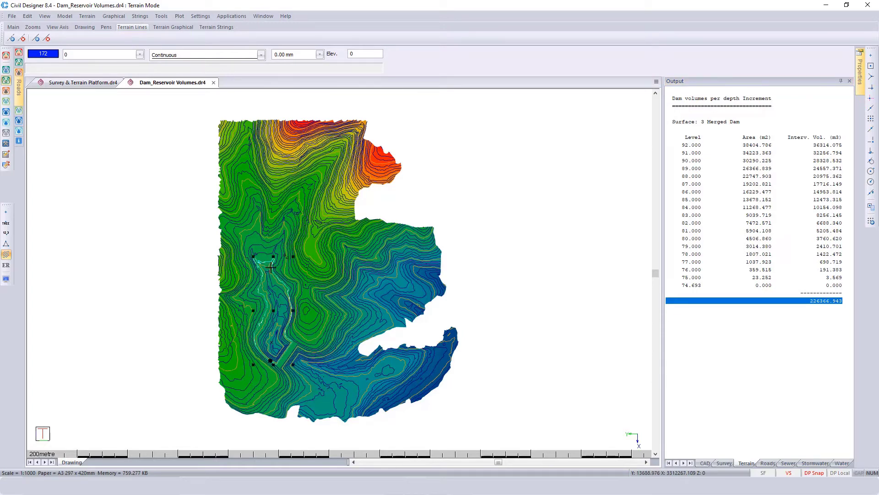
pyautogui.moveTo(272, 292)
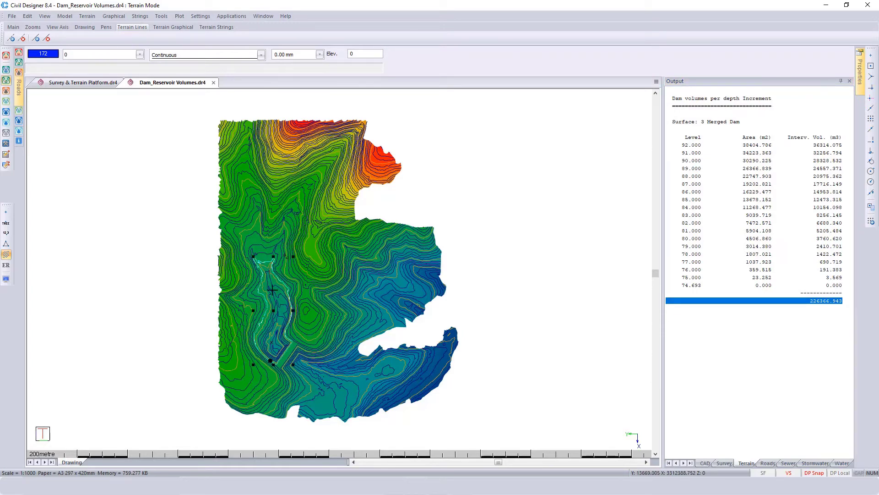
pyautogui.moveTo(834, 111)
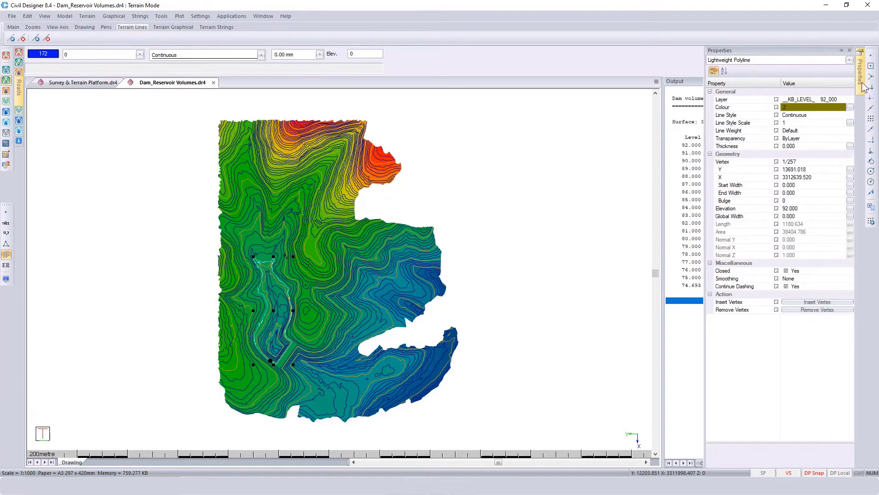
pyautogui.moveTo(807, 194)
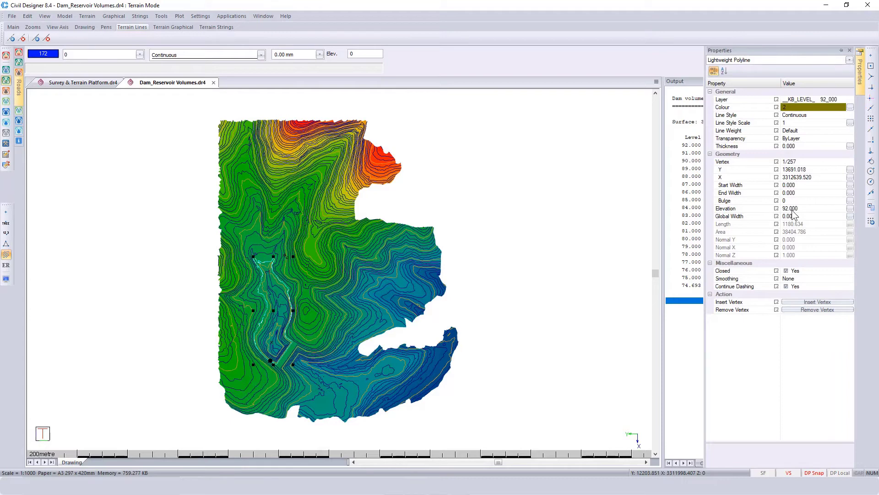
# Open the Strings menu after checking the 92.000 water-level polyline.
pyautogui.click(140, 17)
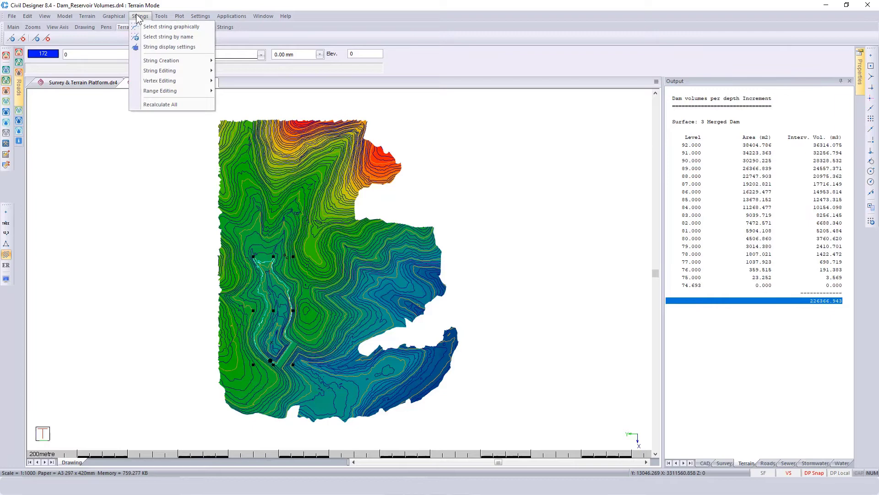
pyautogui.moveTo(157, 63)
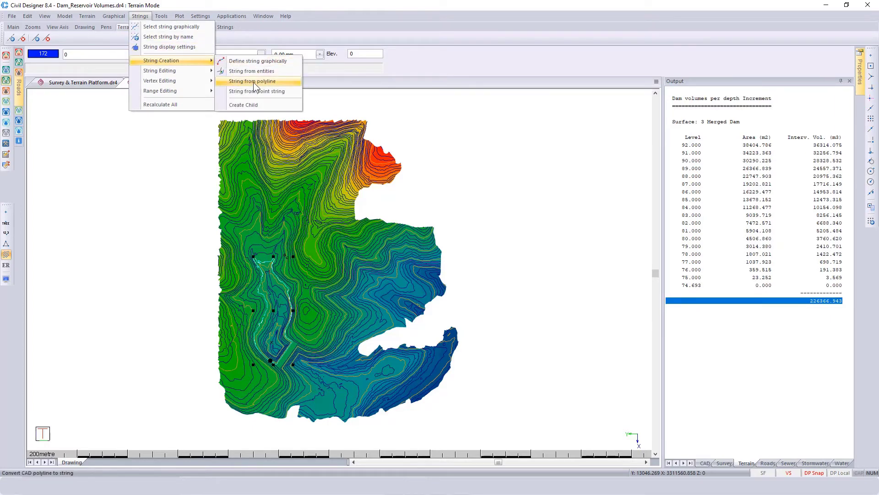
# Convert the 92 m polyline into String1 with heights from entities, deleting the polyline.
pyautogui.click(252, 81)
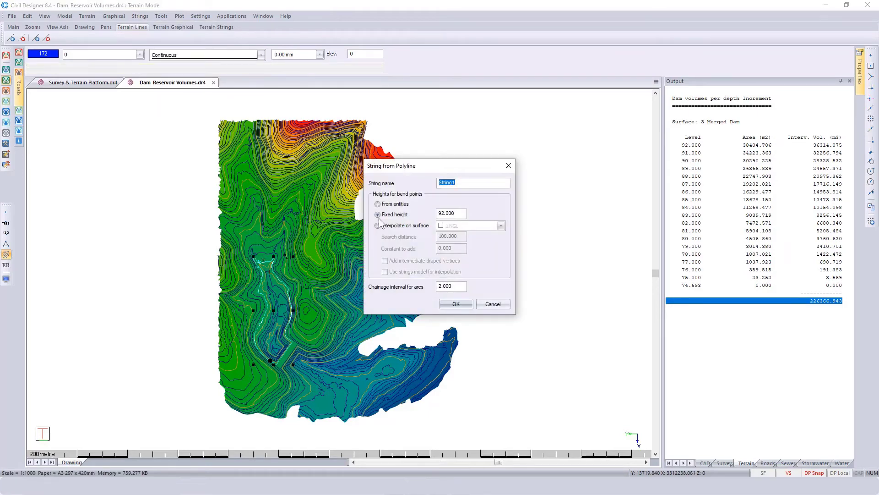
pyautogui.click(378, 204)
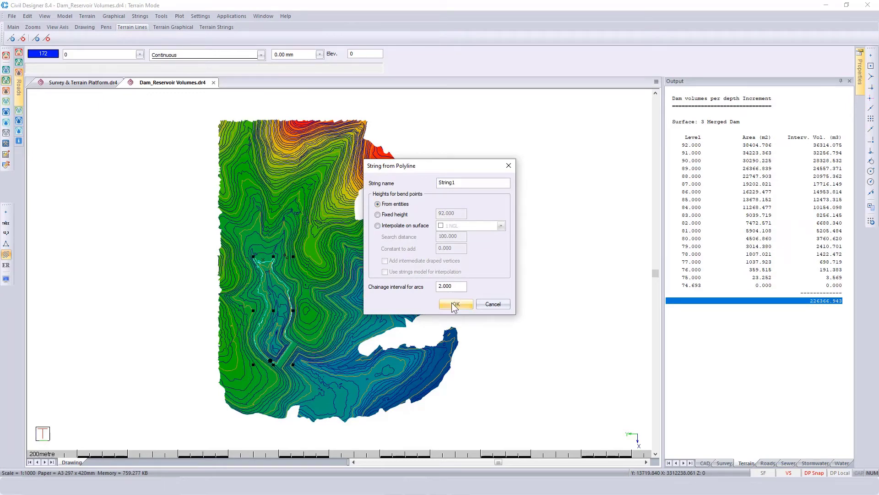
pyautogui.click(455, 303)
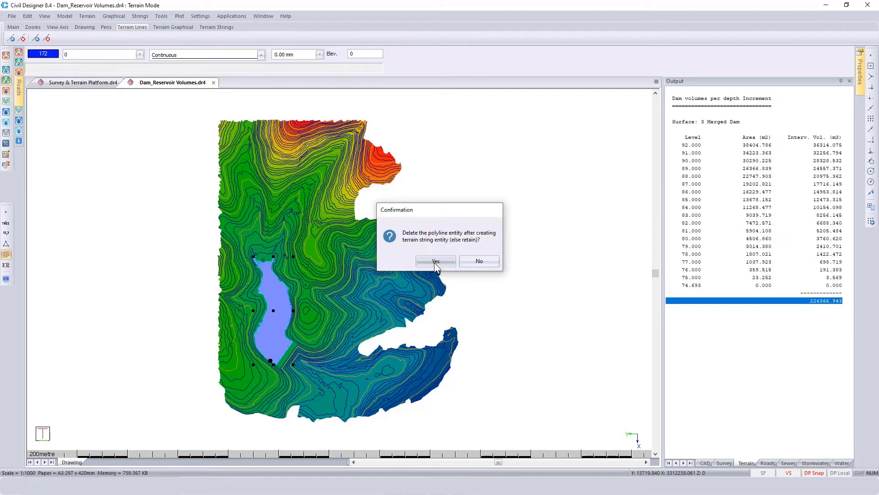
pyautogui.click(435, 261)
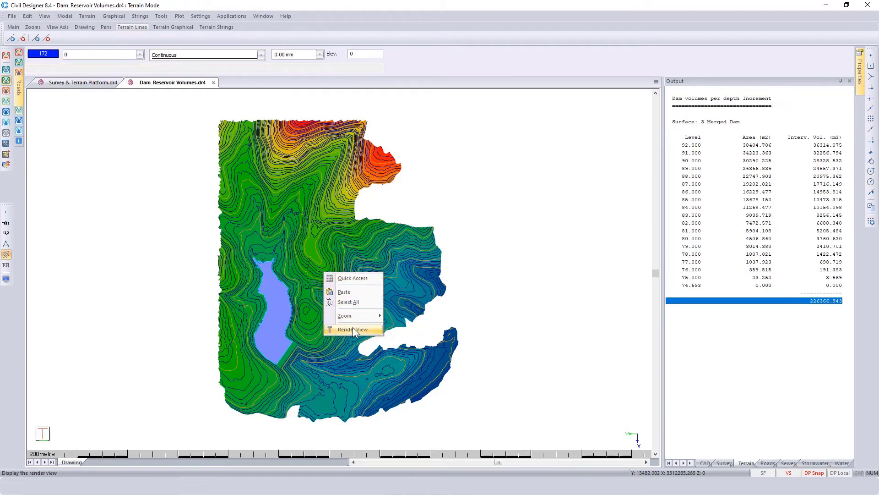
# Switch to Render View and tilt the terrain into perspective to see the reservoir.
pyautogui.click(353, 329)
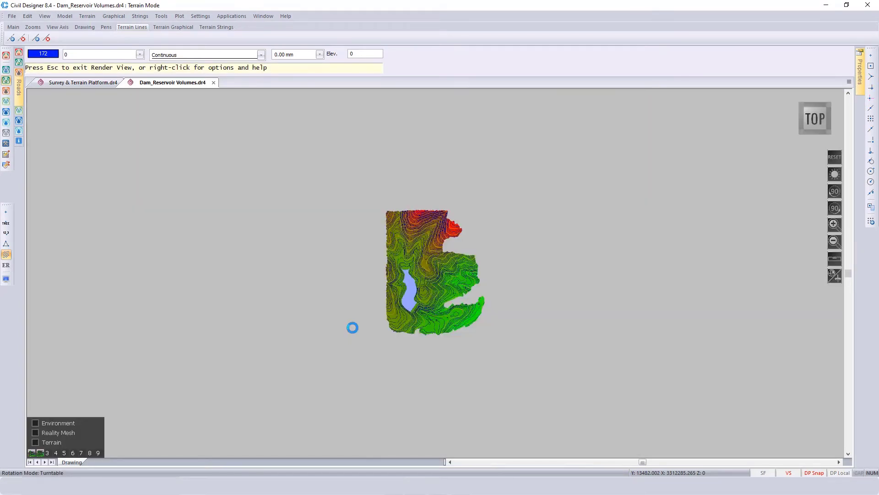
pyautogui.moveTo(353, 327); pyautogui.dragTo(355, 327)
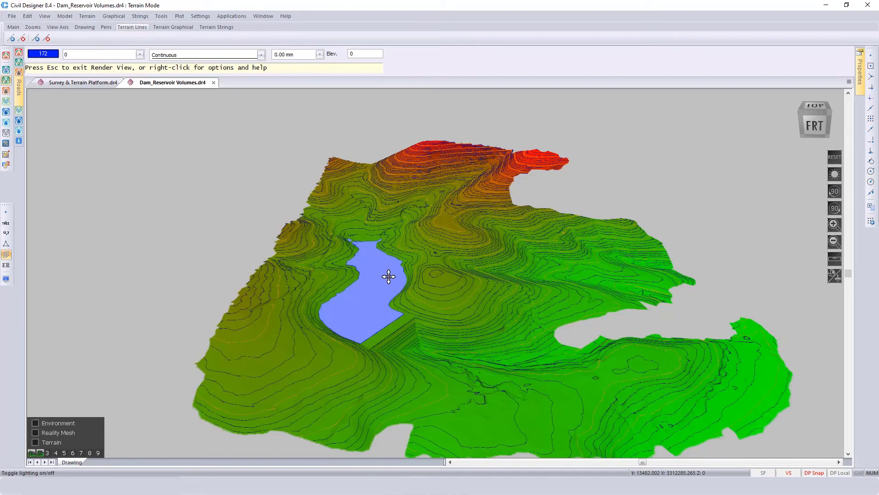
pyautogui.rightClick(389, 281)
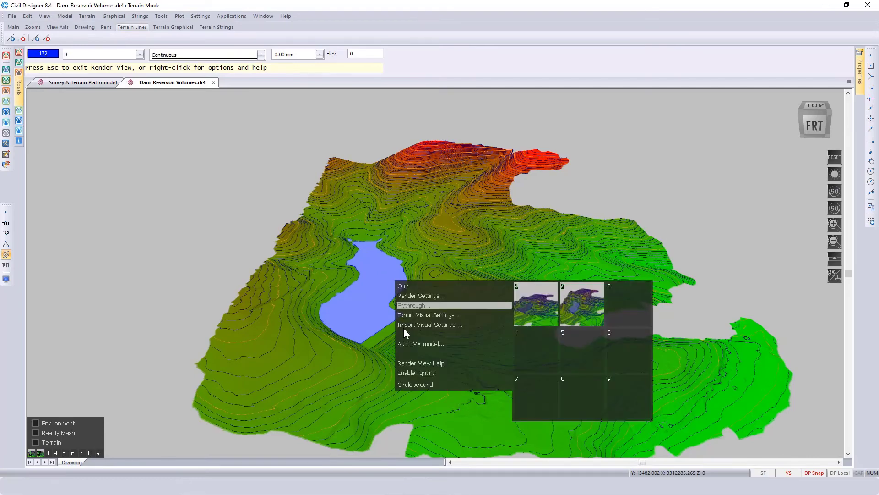